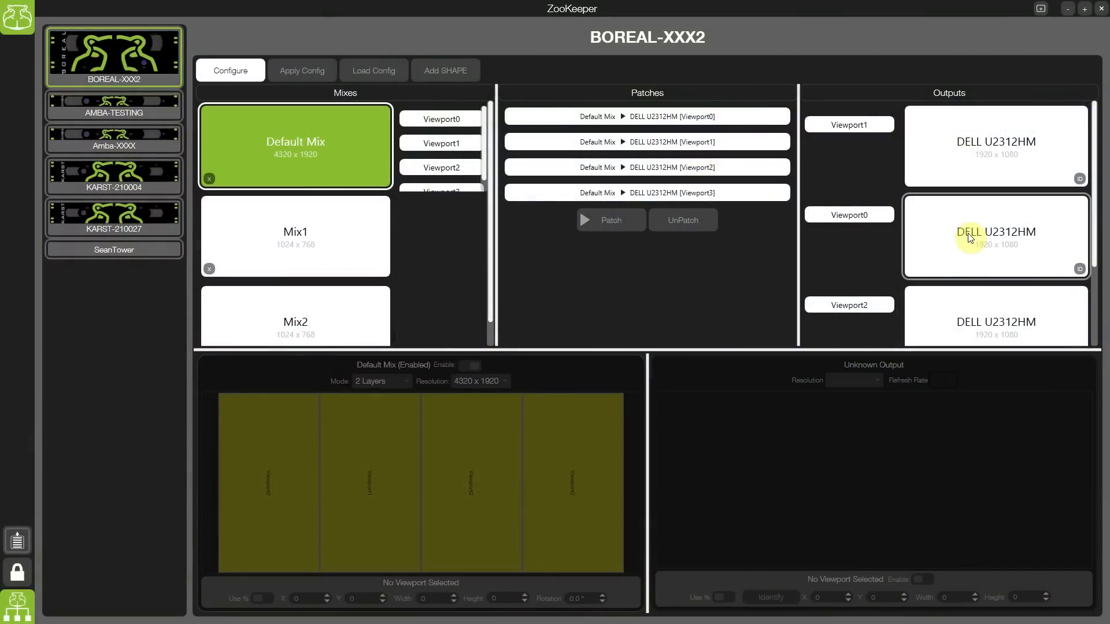
mouse_move(342, 297)
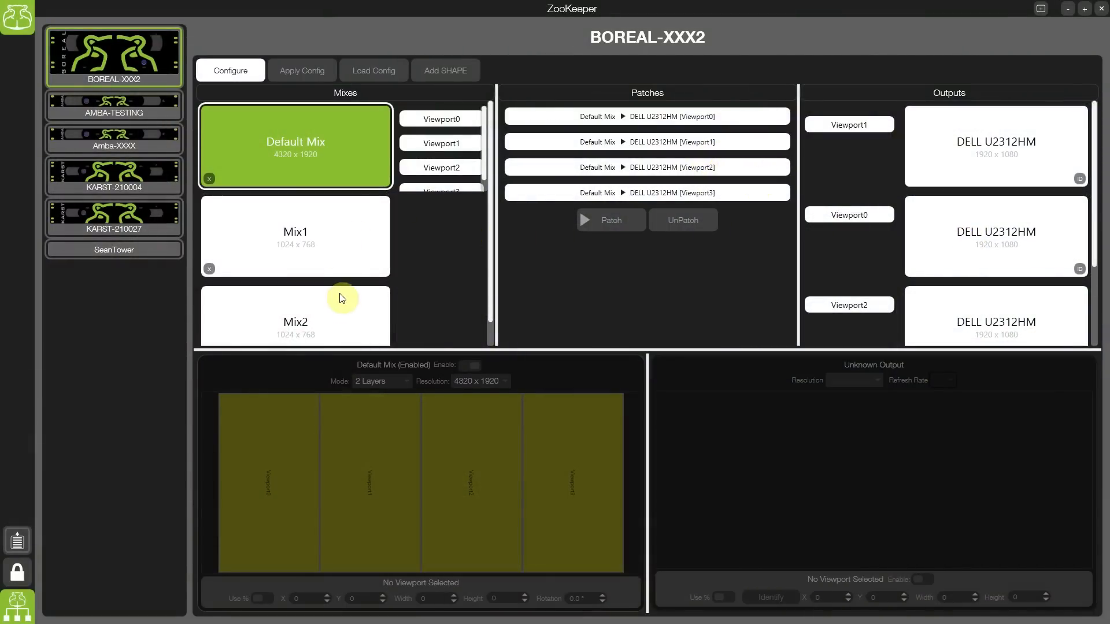